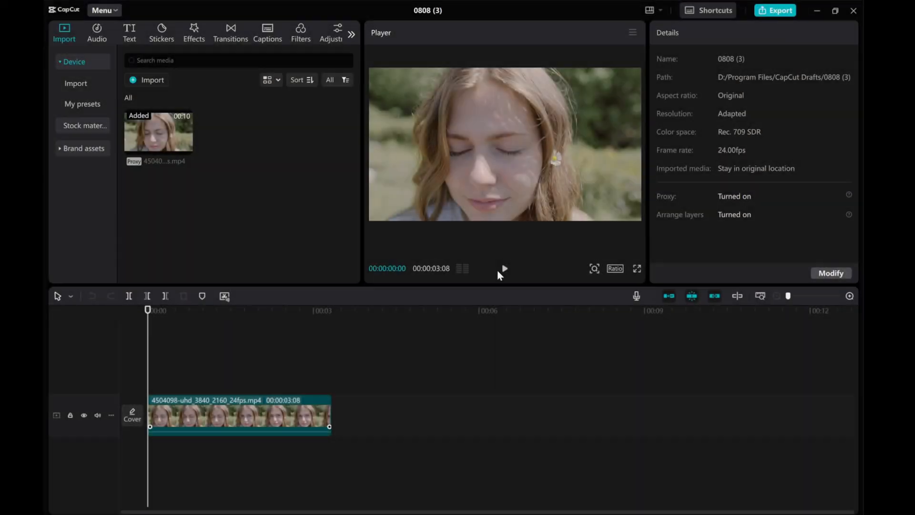
Step: Split the portrait clip at the frame where the woman's eyes open
click(234, 415)
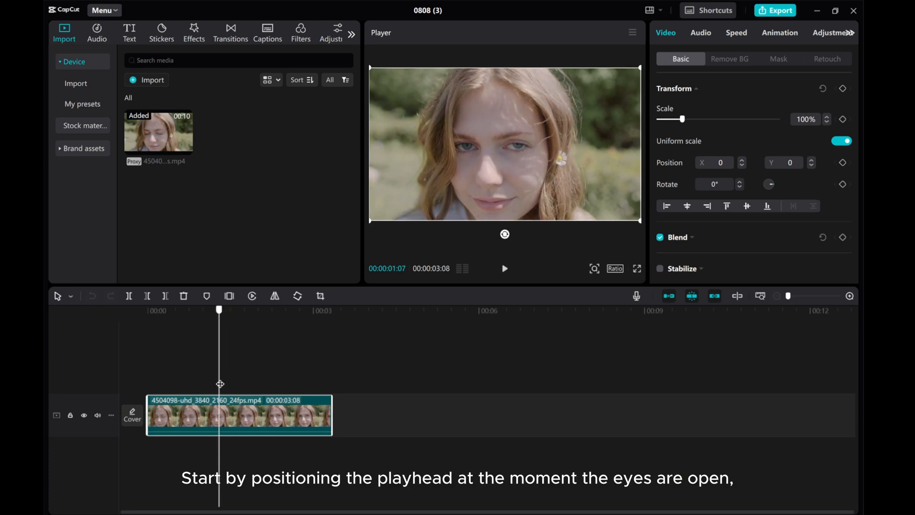
click(239, 415)
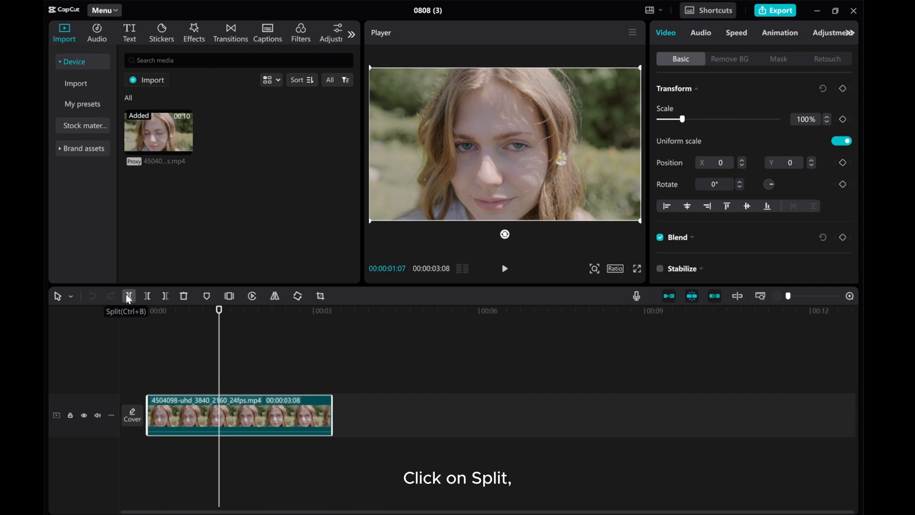
click(129, 295)
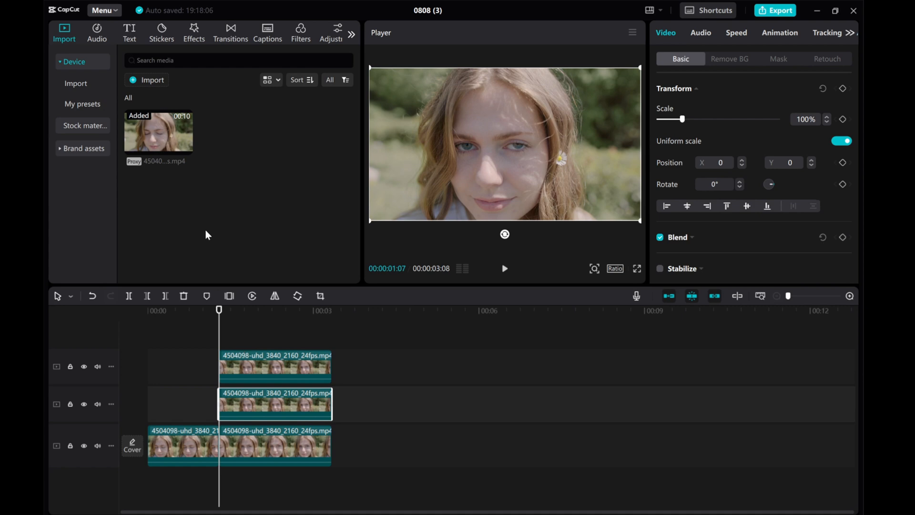
Step: Search the video effects library for 'negative' using the recent-search entry
click(193, 33)
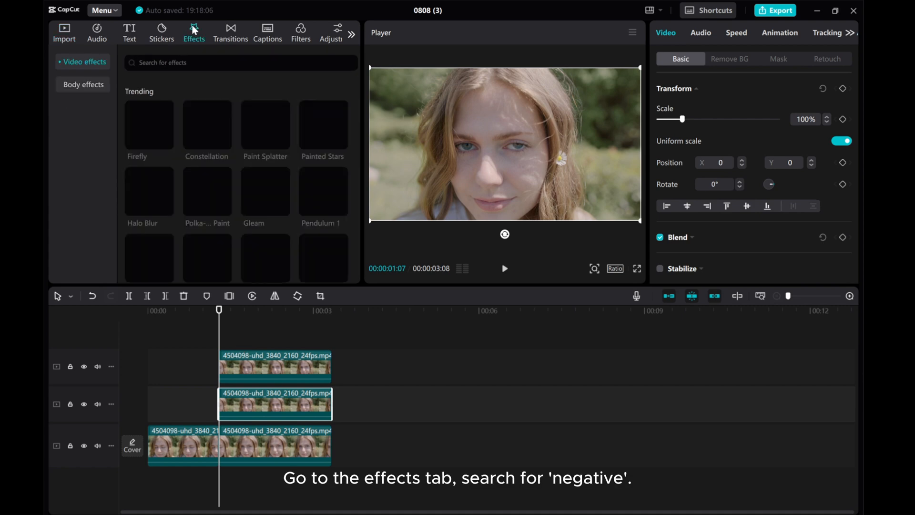
click(239, 63)
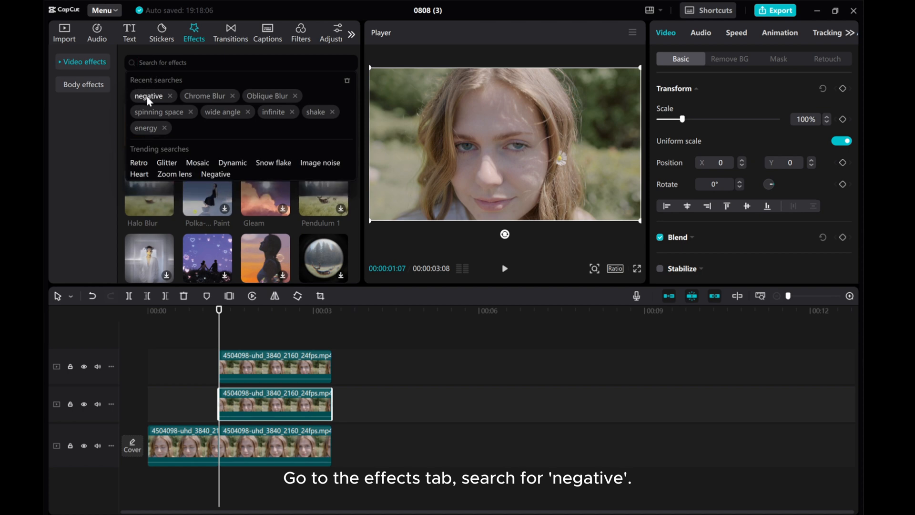
click(149, 95)
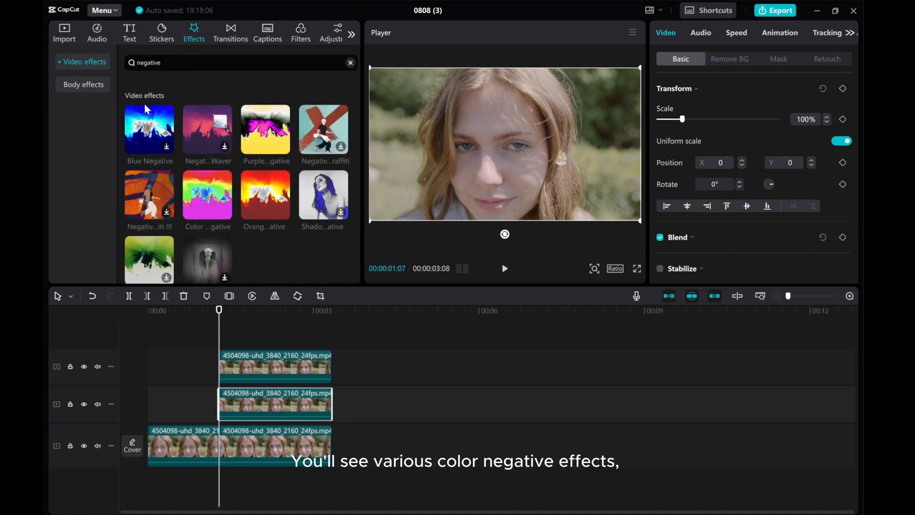
mouse_move(172, 192)
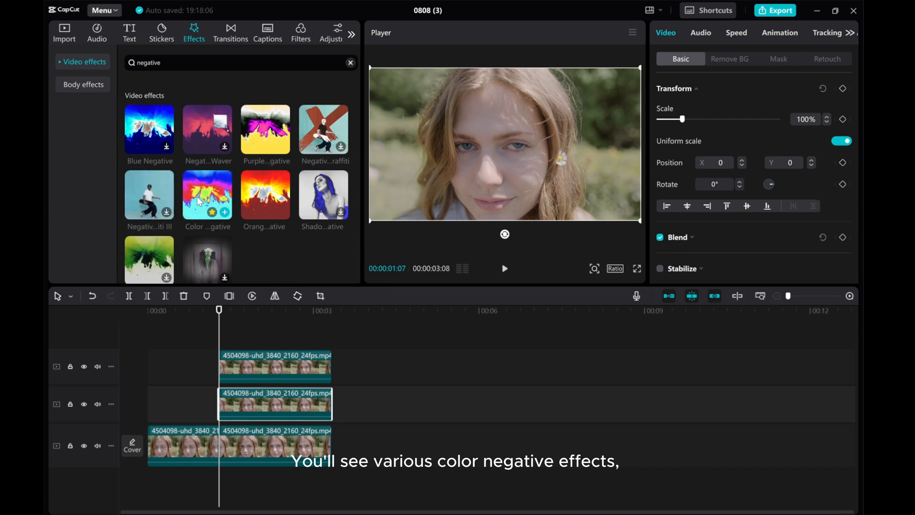
mouse_move(207, 196)
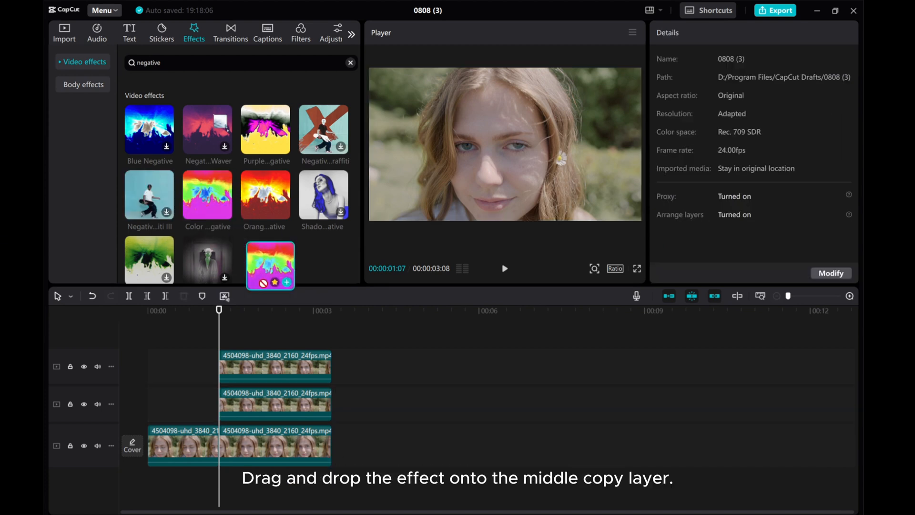
Step: Put Color Negative on the middle eyes-open copy, previewing with the top track hidden, then reselect the top copy
drag(269, 266, 274, 402)
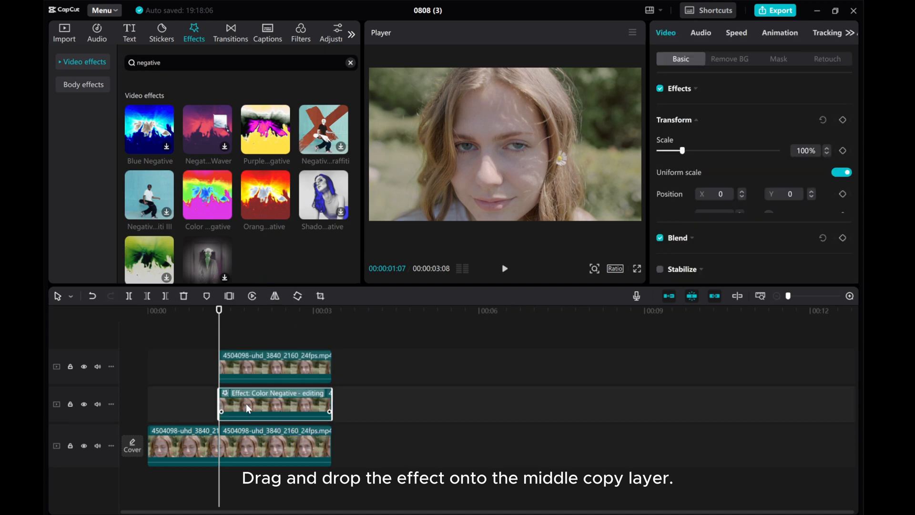
click(274, 404)
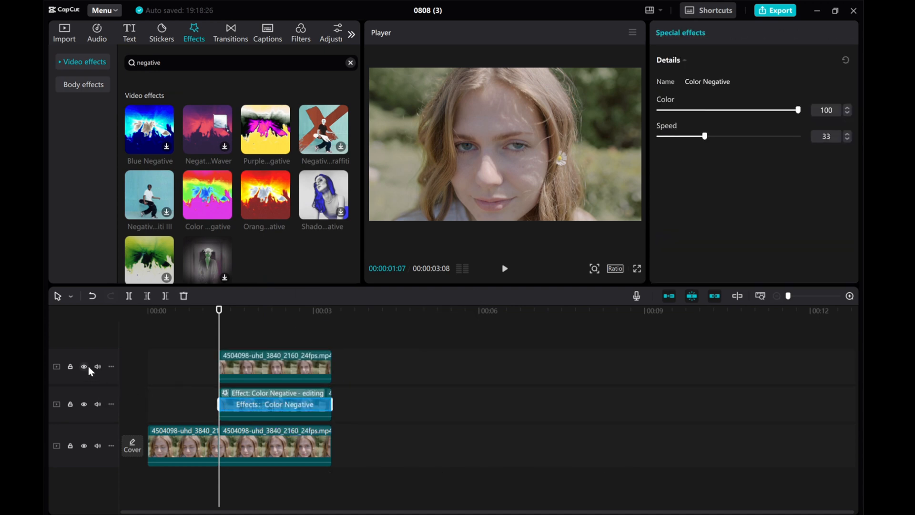
click(83, 366)
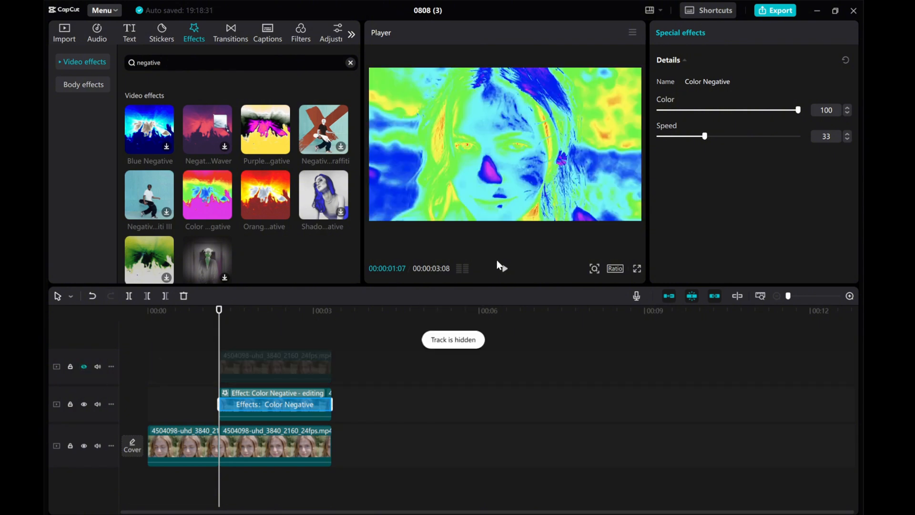
click(503, 269)
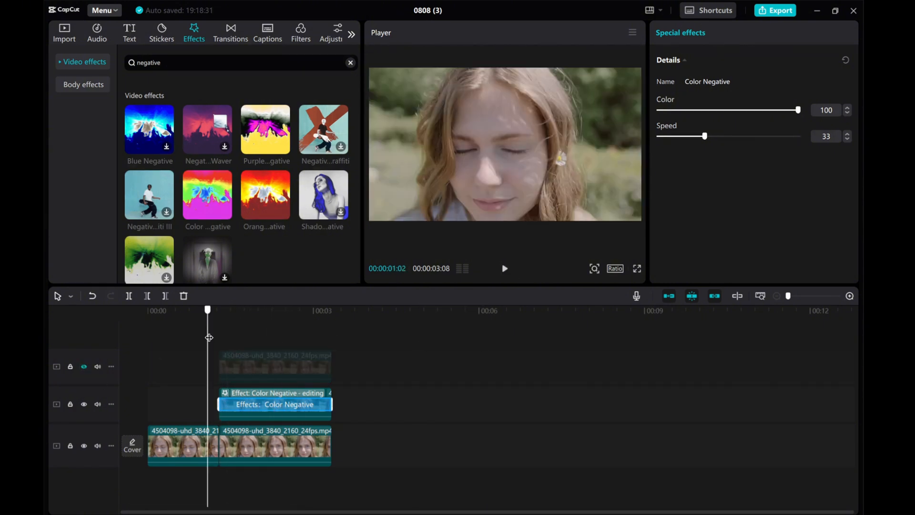
click(84, 367)
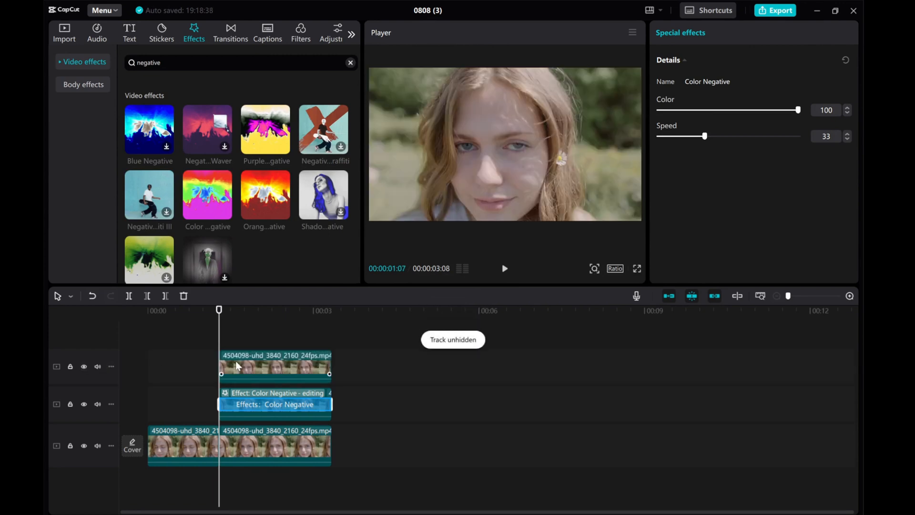
click(275, 366)
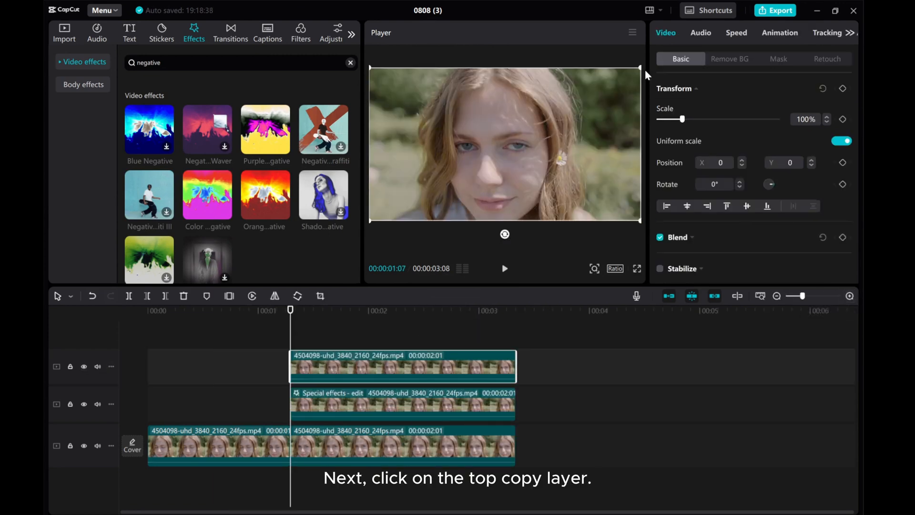
Step: Give the top copy a Circle mask over one eye and raise its Feather from 0 to about 8
click(778, 59)
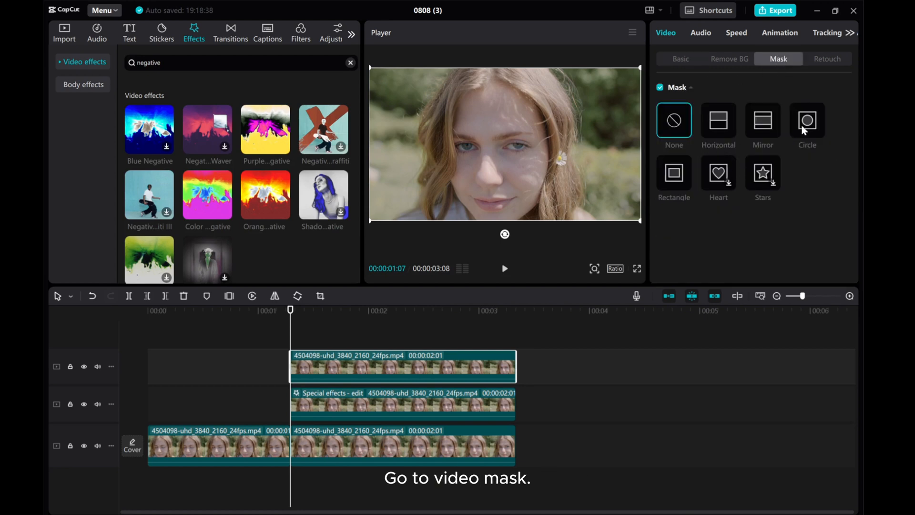
click(807, 121)
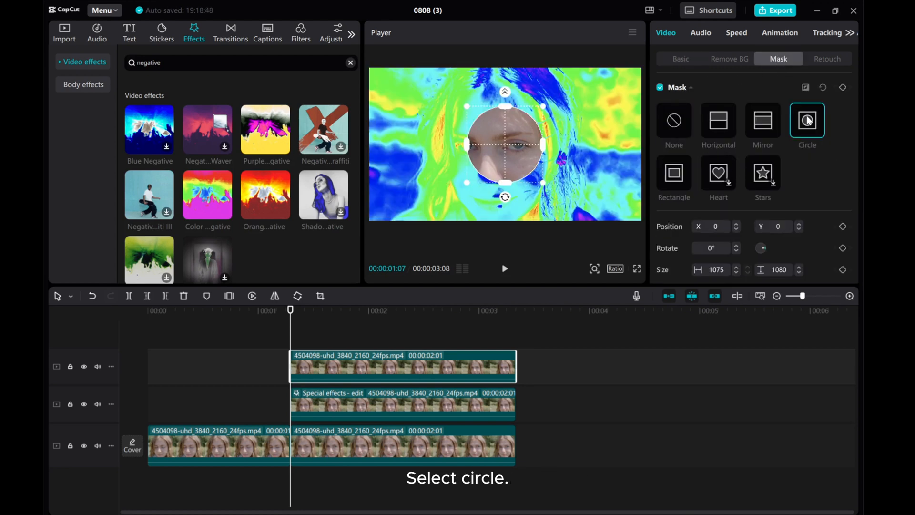
click(808, 88)
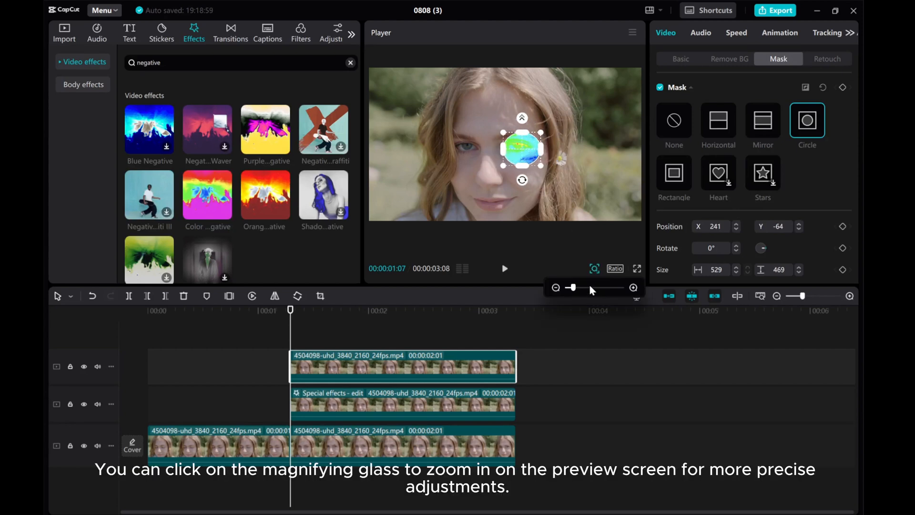
drag(572, 287, 597, 287)
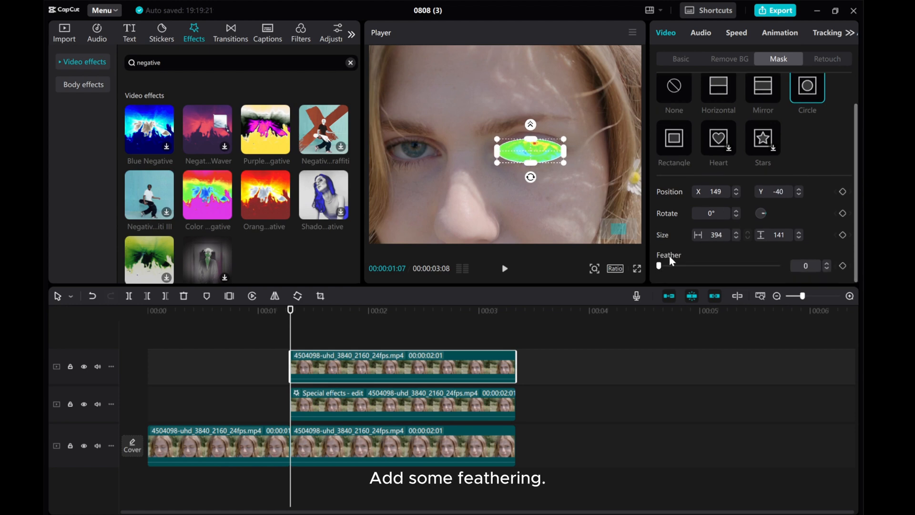
drag(659, 266, 668, 266)
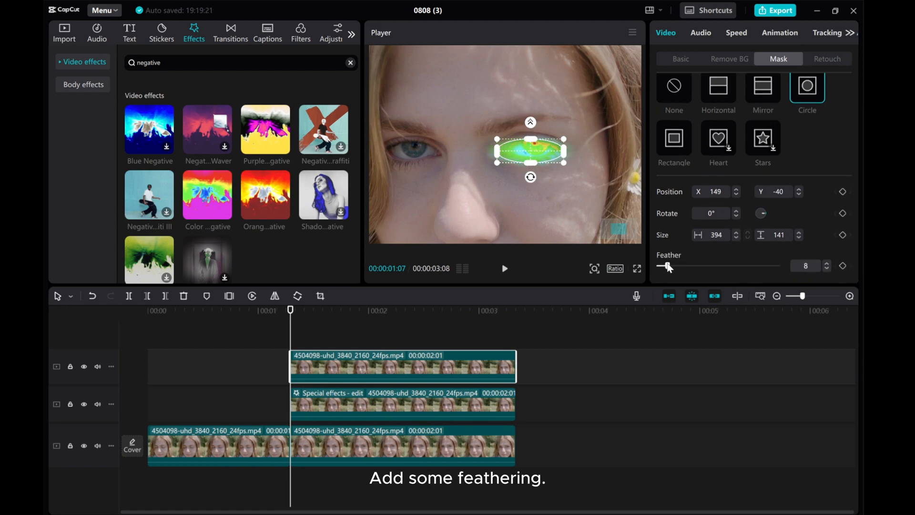
drag(665, 266, 672, 266)
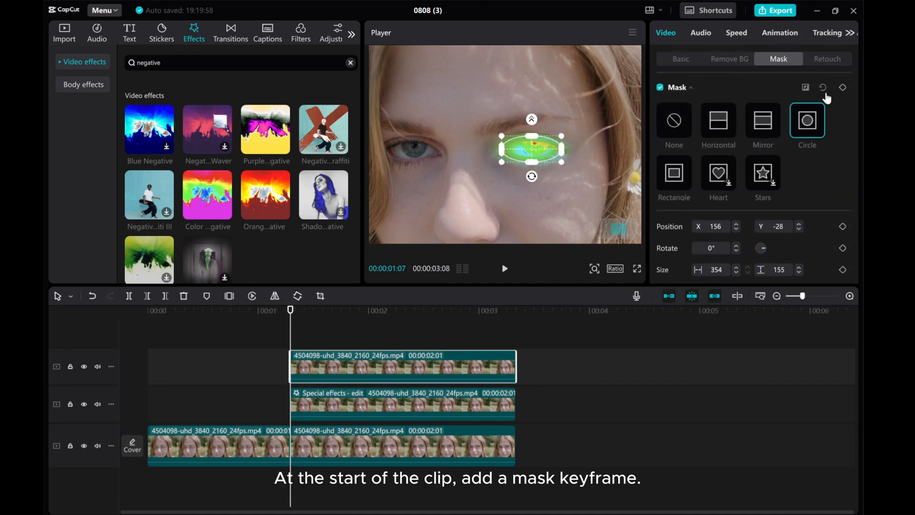
Step: Keyframe the circle mask at the clip start and shift it frame by frame to stay on the right eye
click(843, 87)
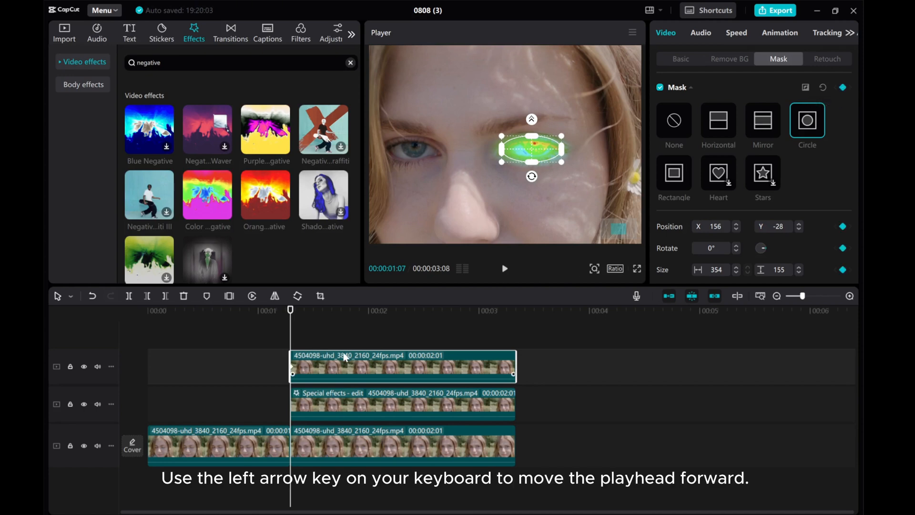
key(right)
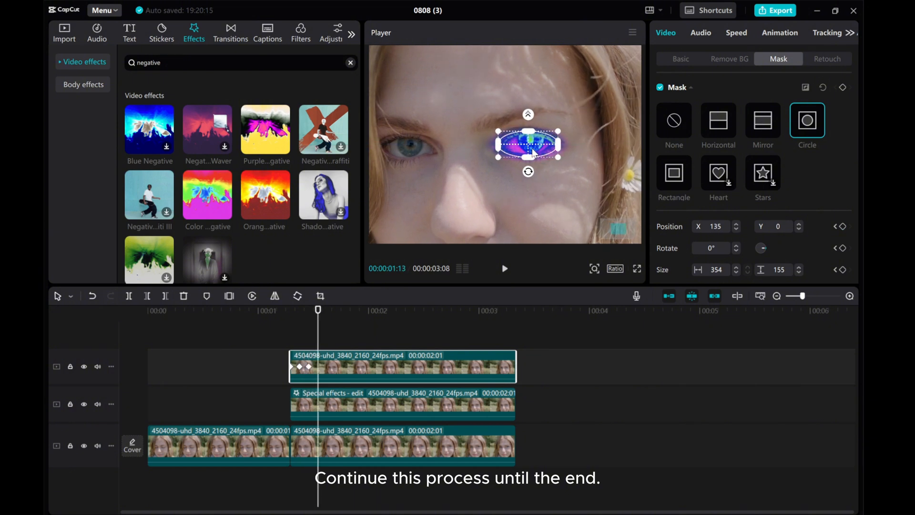
drag(528, 144, 522, 144)
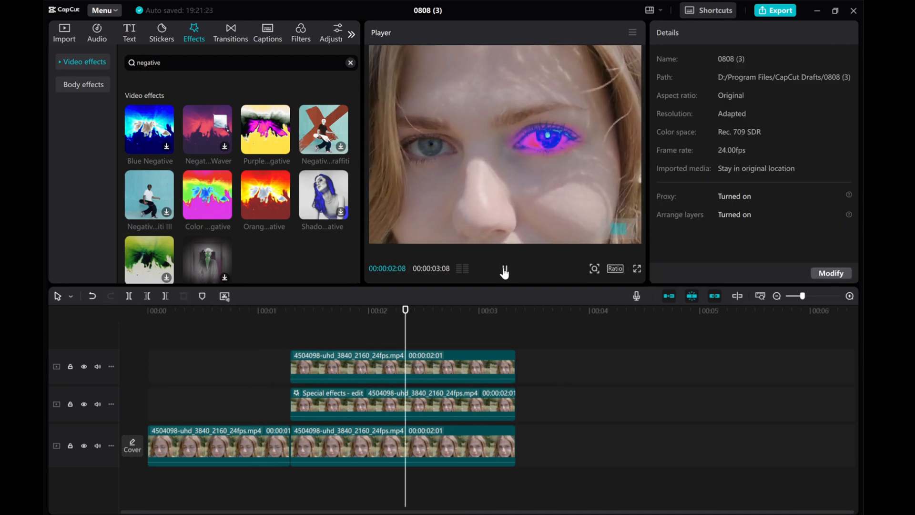
Step: Merge the stacked and base clips into one compound clip and scrub back to the eyes-open moment
click(504, 268)
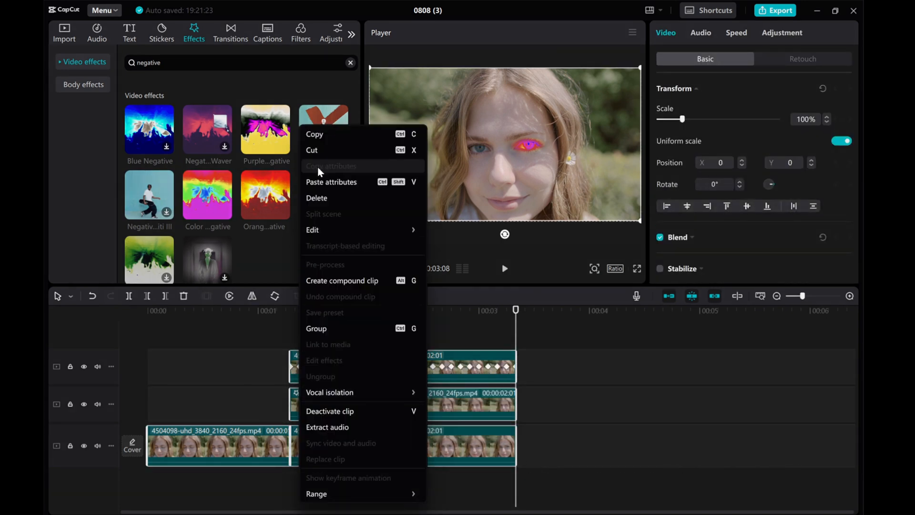
click(343, 280)
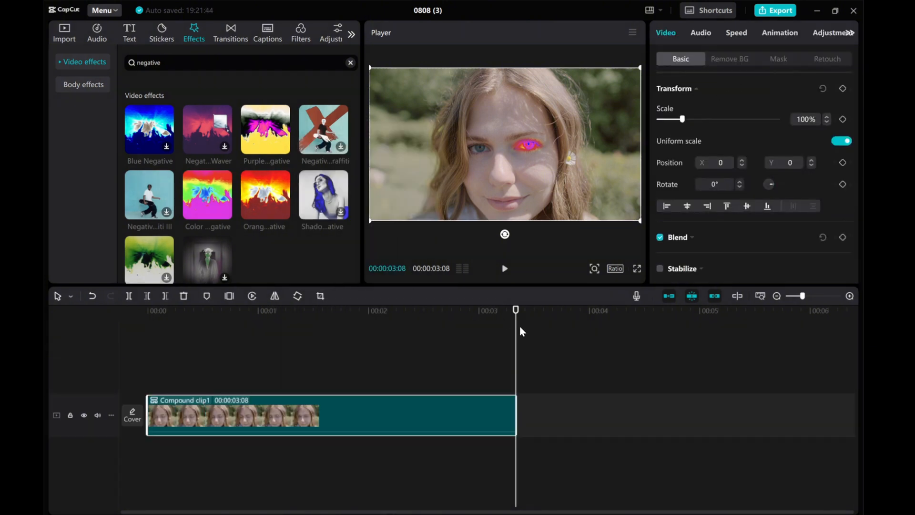
drag(516, 309, 267, 309)
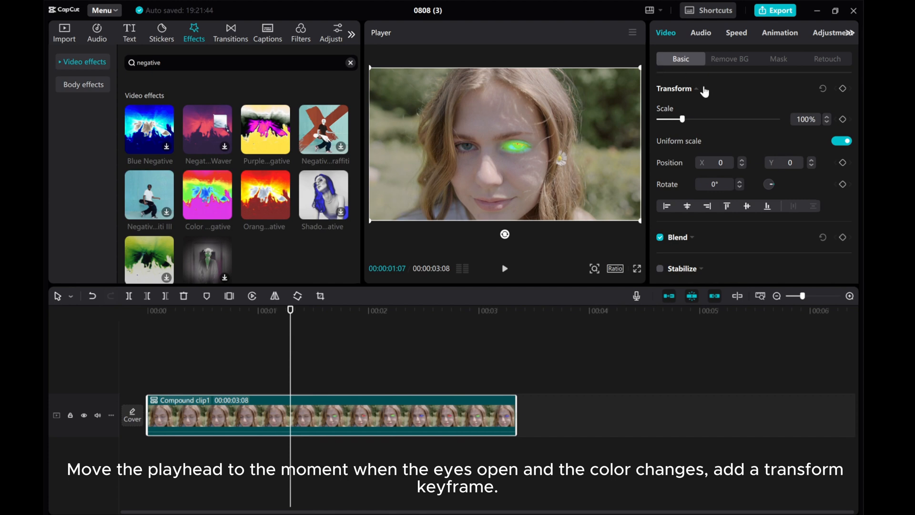
Step: Add Transform keyframes at the eyes-open frame (00:01:07) and earlier at 00:00:14 with eyes closed
click(843, 88)
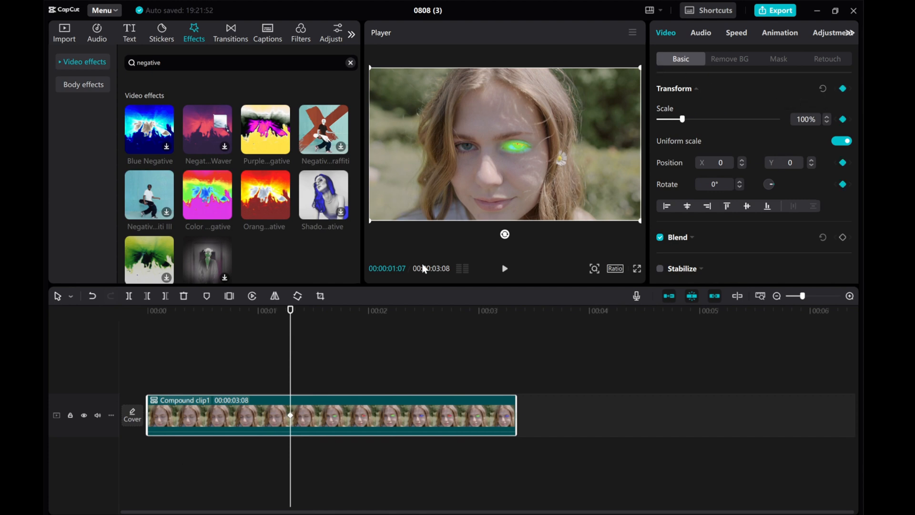
drag(290, 310, 280, 310)
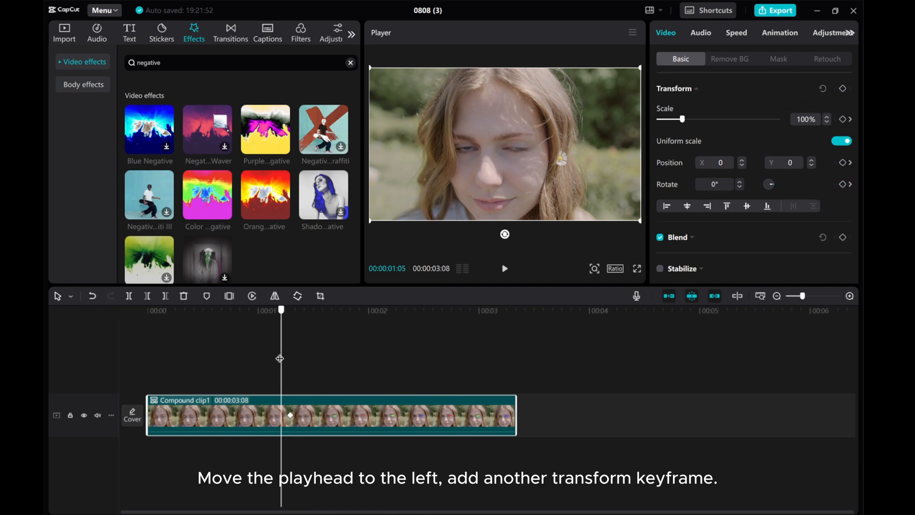
drag(280, 310, 227, 310)
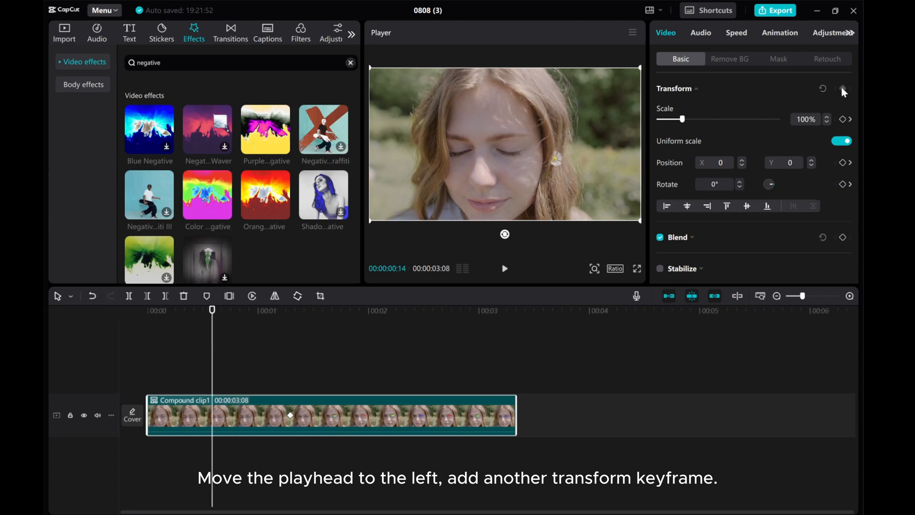
click(843, 88)
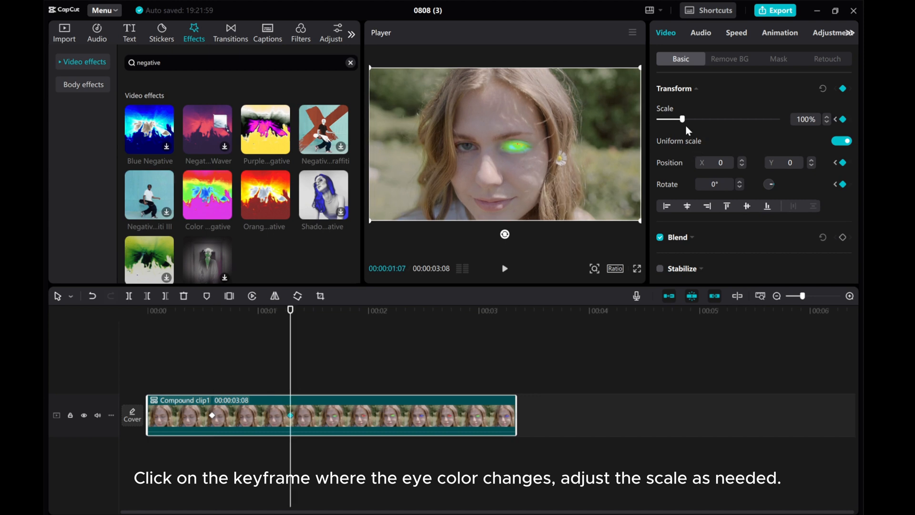
Step: Set the eyes-open keyframe's Scale to 135% for a push-in zoom
drag(672, 119, 692, 119)
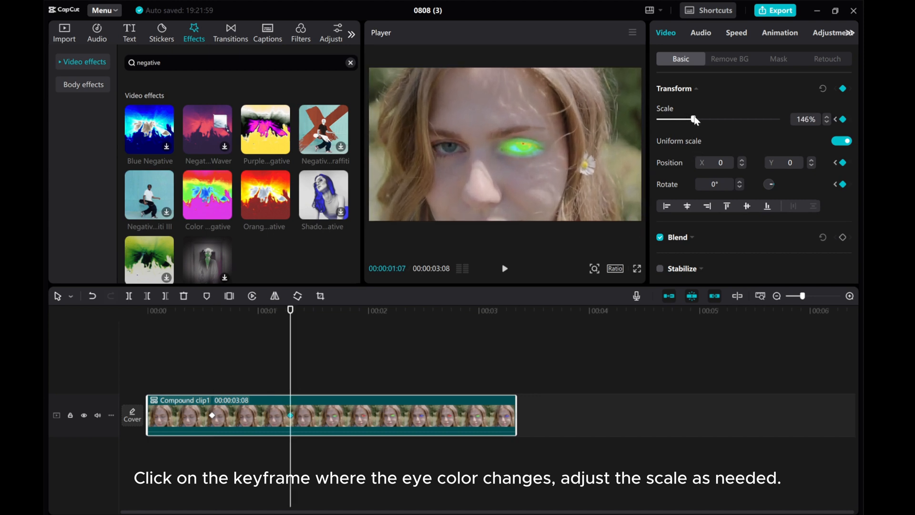
drag(698, 121, 693, 120)
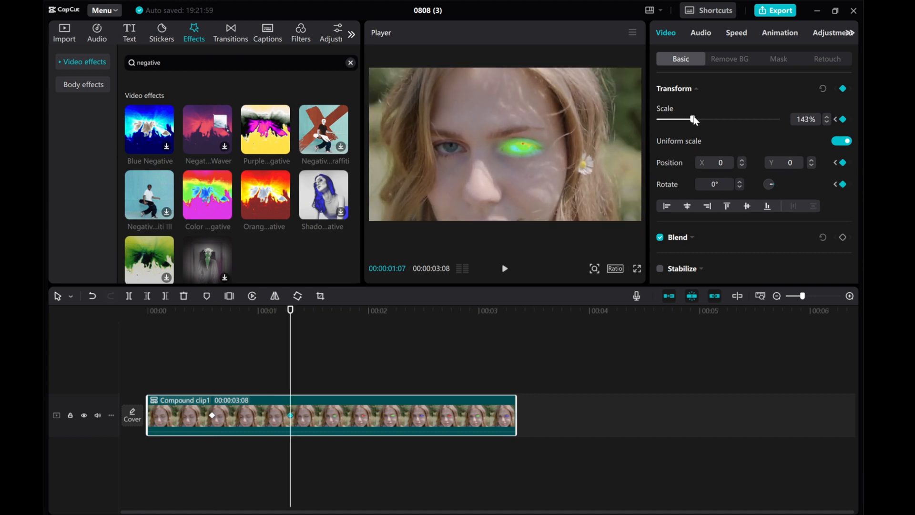
drag(693, 119, 693, 119)
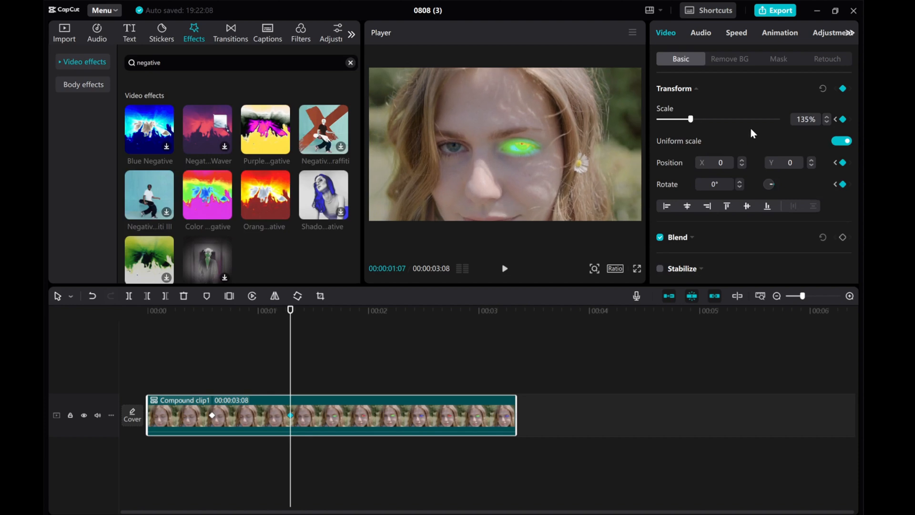
mouse_move(287, 379)
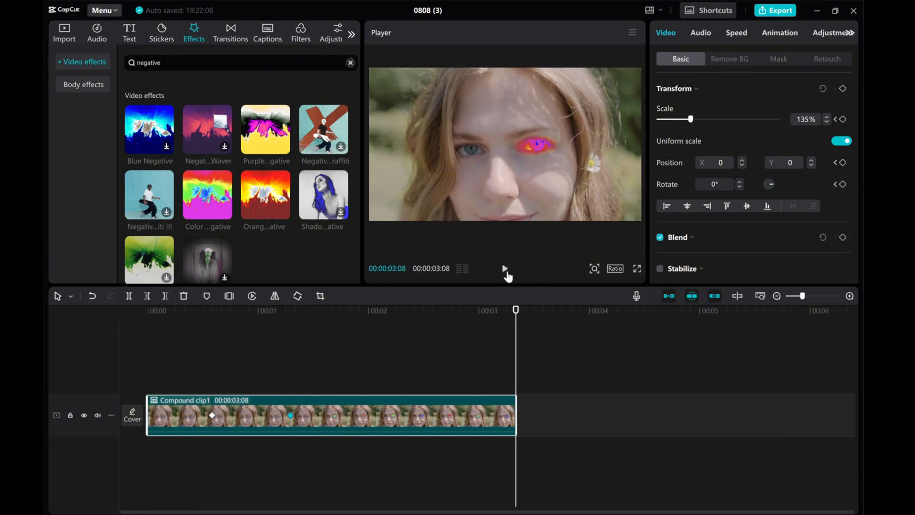
click(505, 269)
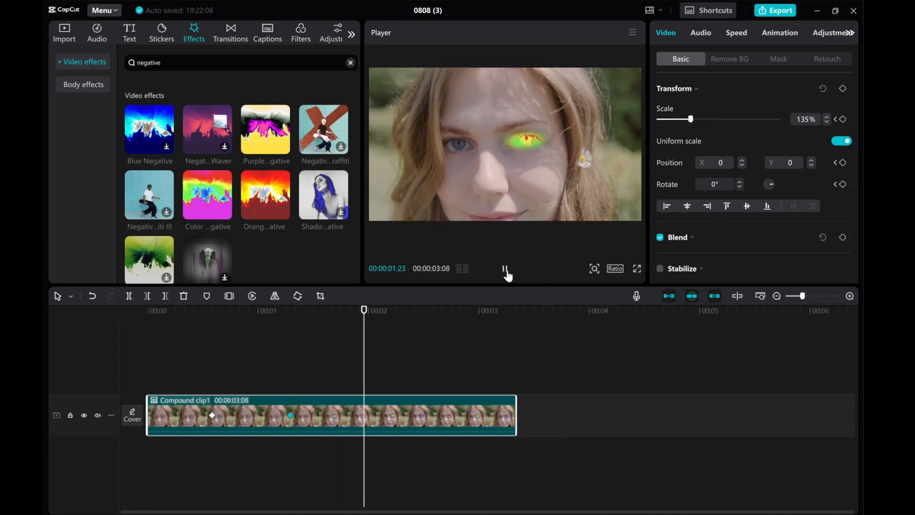